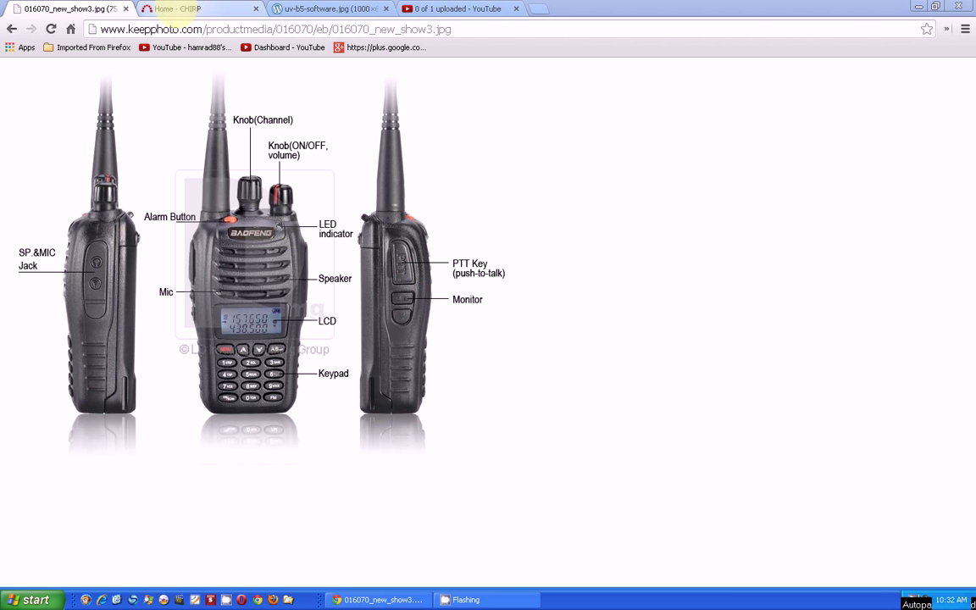
Switch from the Baofeng radio diagram to the 'Home - CHIRP' wiki tab.
left_click(173, 8)
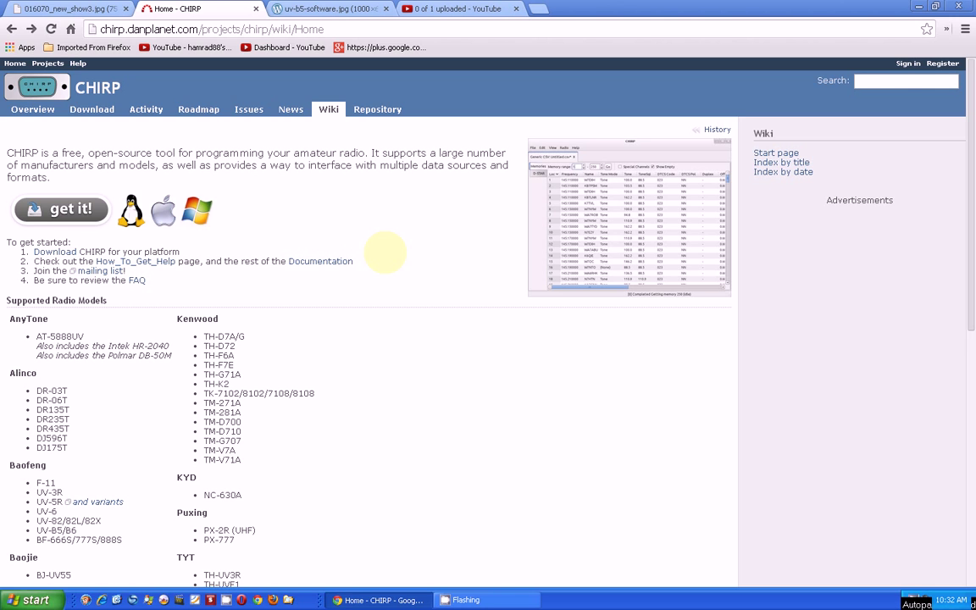
Scroll the CHIRP home page down to the Supported Radio Models list with Baofeng and Kenwood entries.
scroll("down", 3)
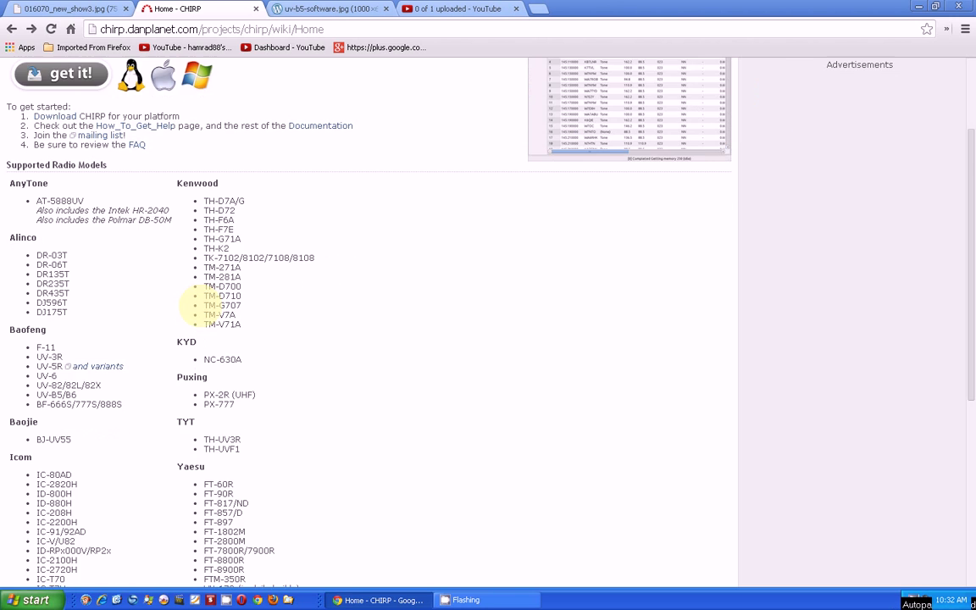
scroll("down", 3)
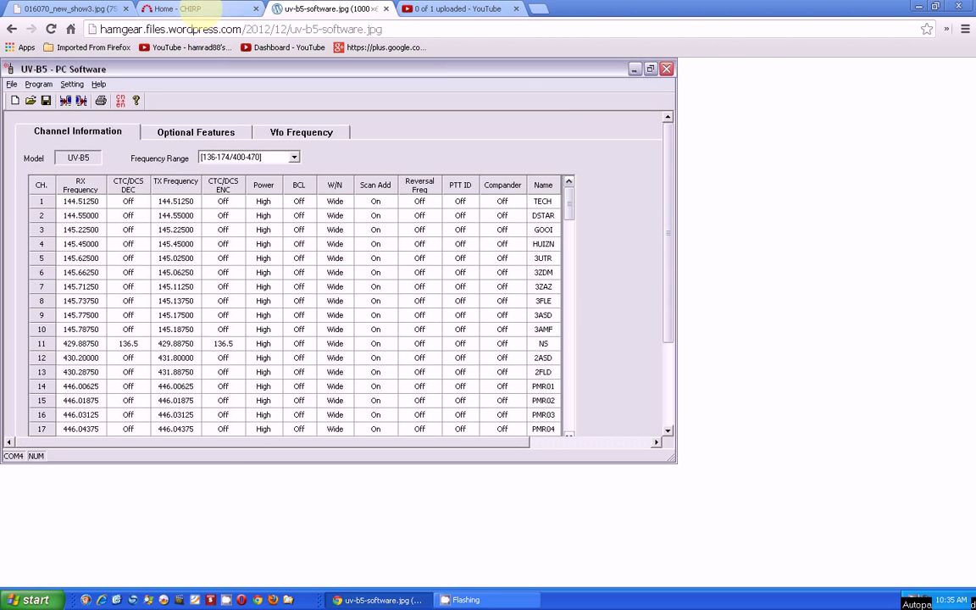
Return to the CHIRP wiki and scroll through the Baofeng, Icom and Yaesu models, then back near the top.
left_click(178, 8)
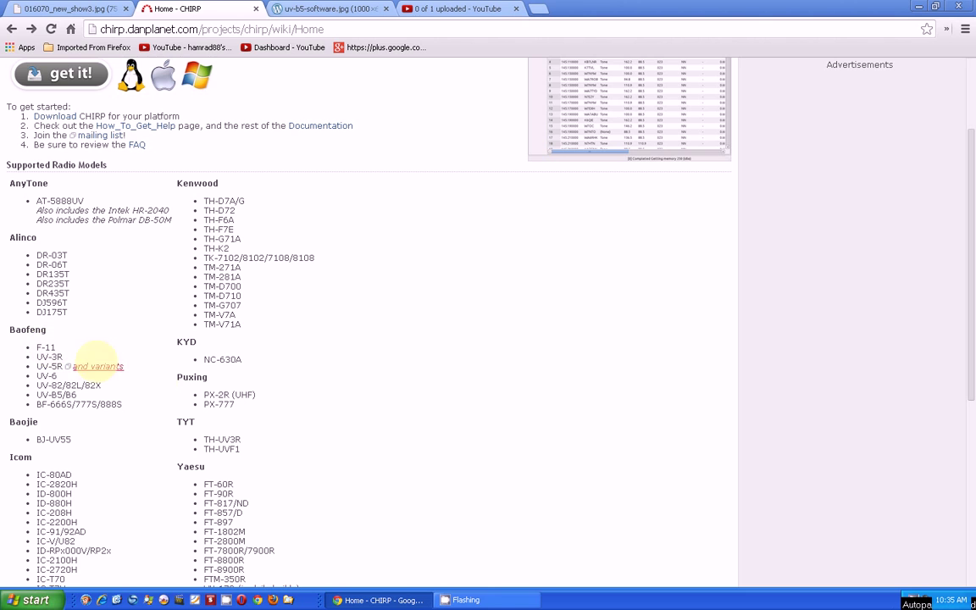
scroll("down", 3)
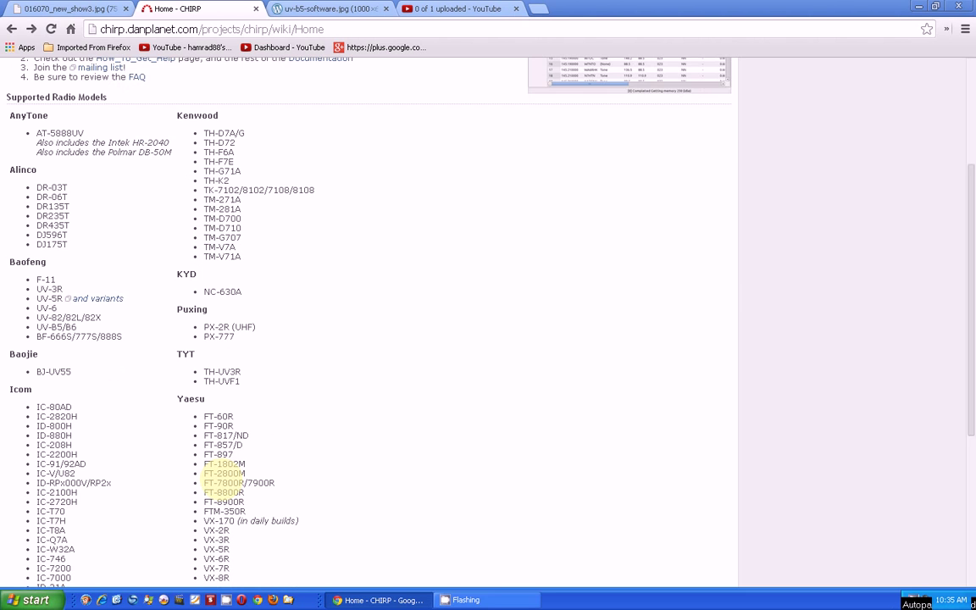
scroll("down", 3)
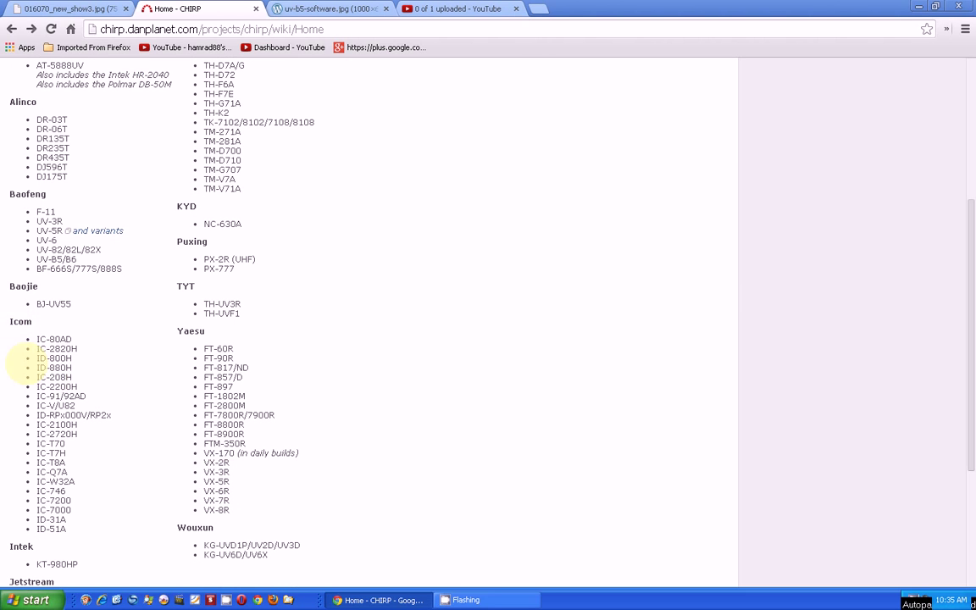
scroll("down", 3)
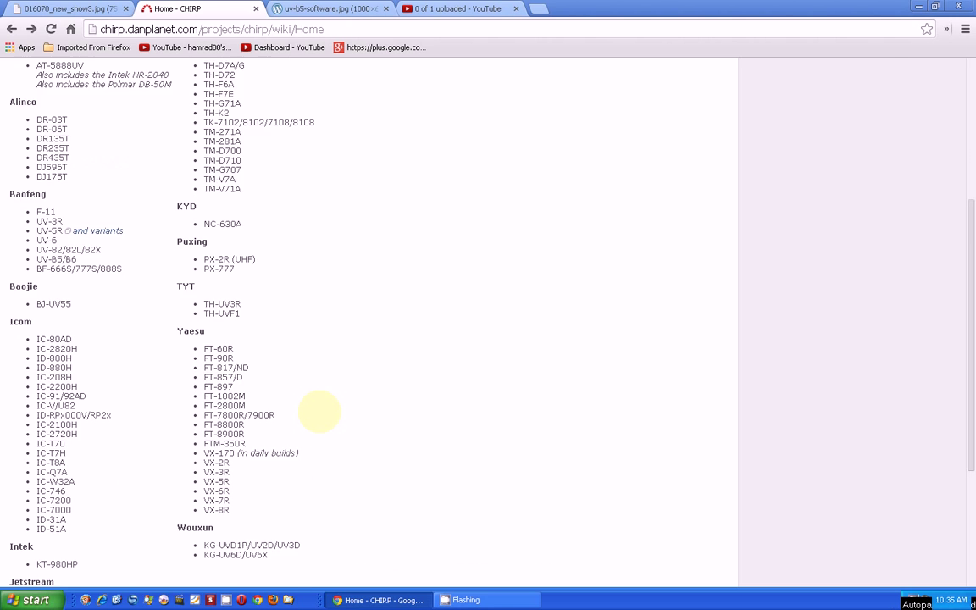
scroll("up", 3)
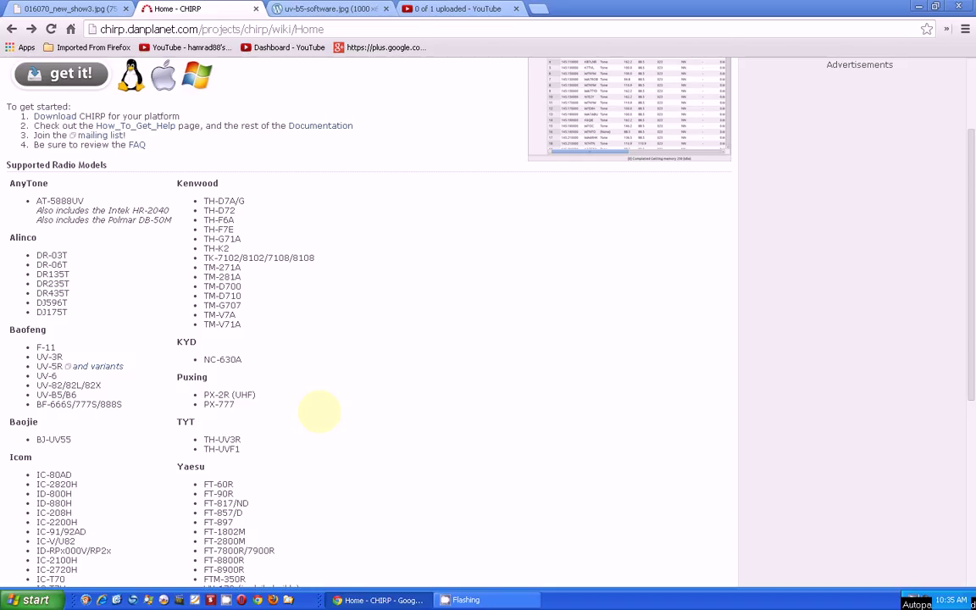
mouse_move(302, 405)
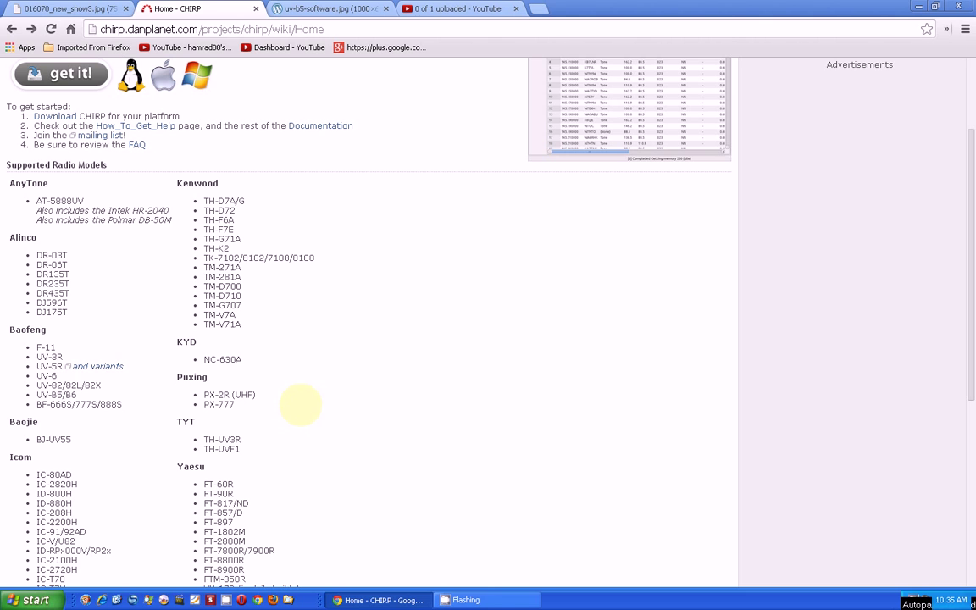